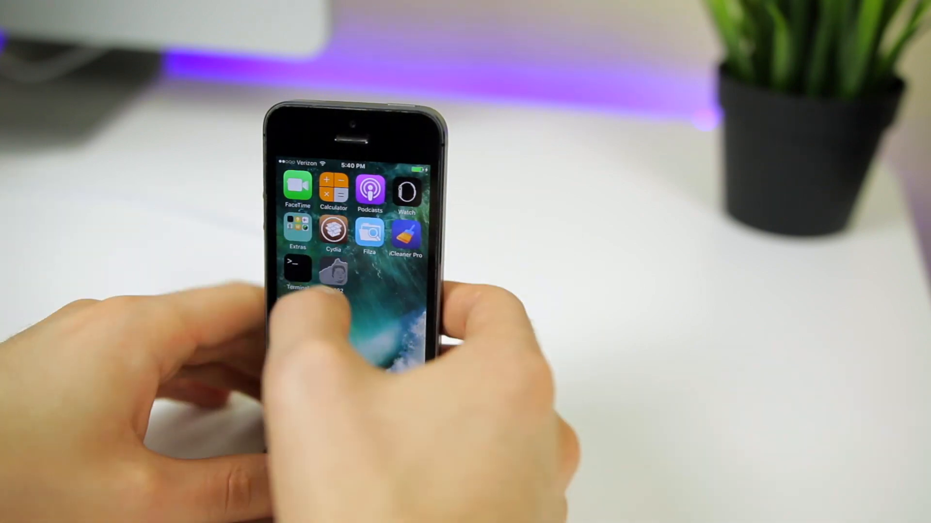
Step: Launch the yalu jailbreak app from the iPhone home screen to reach its go screen
click(334, 279)
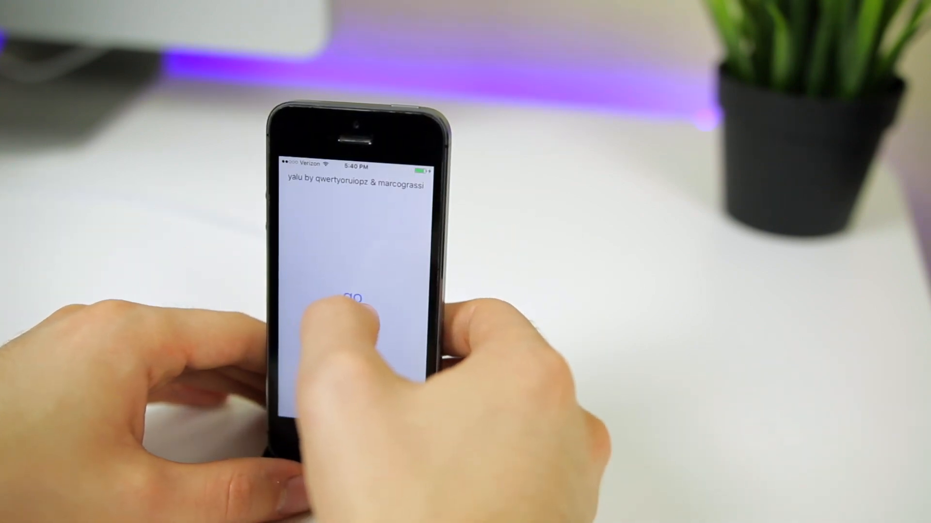